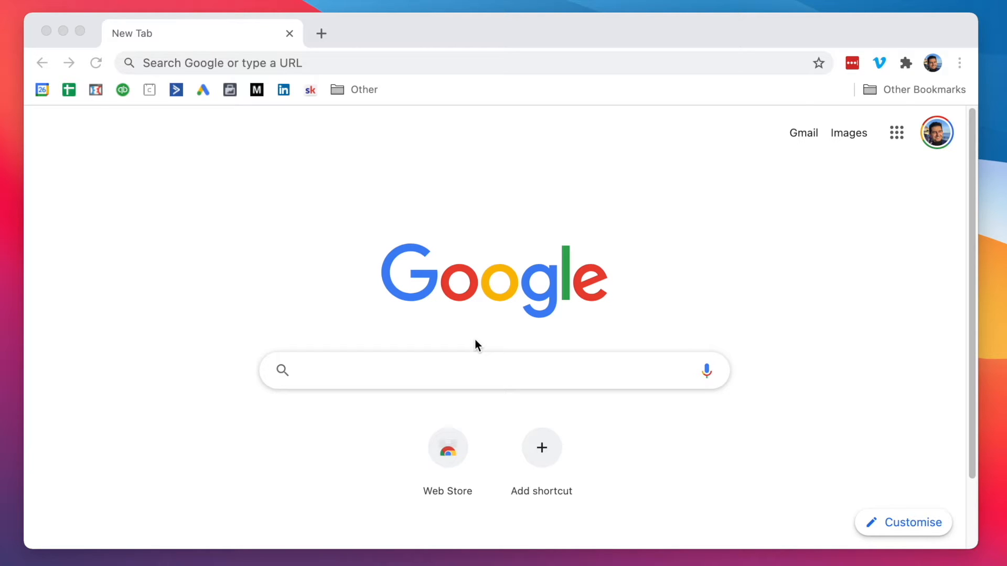
{"action": "mouse_move", "coordinate": [415, 72]}
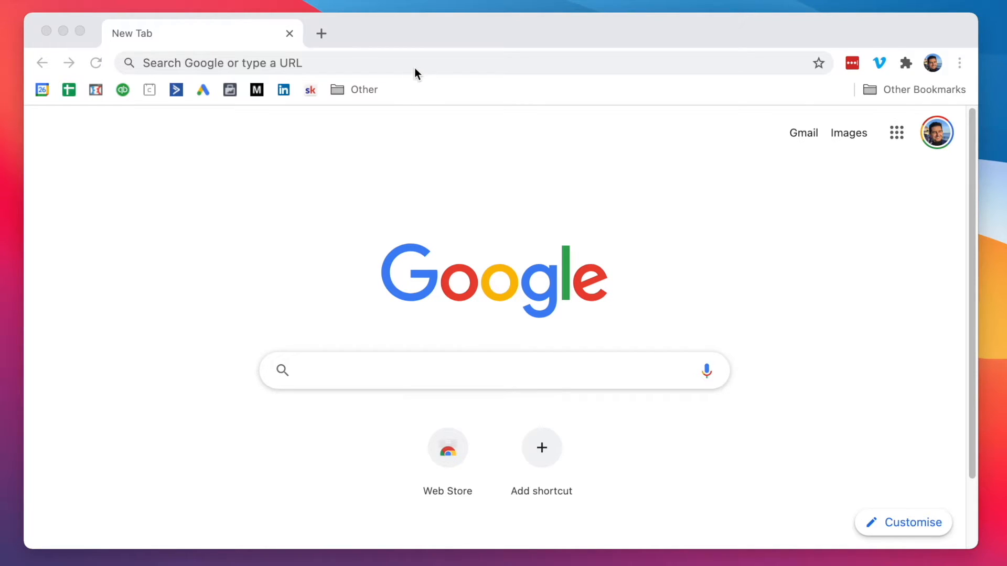
Search Google for 'vs code' from a new Chrome tab
{"action": "type", "text": "vs c"}
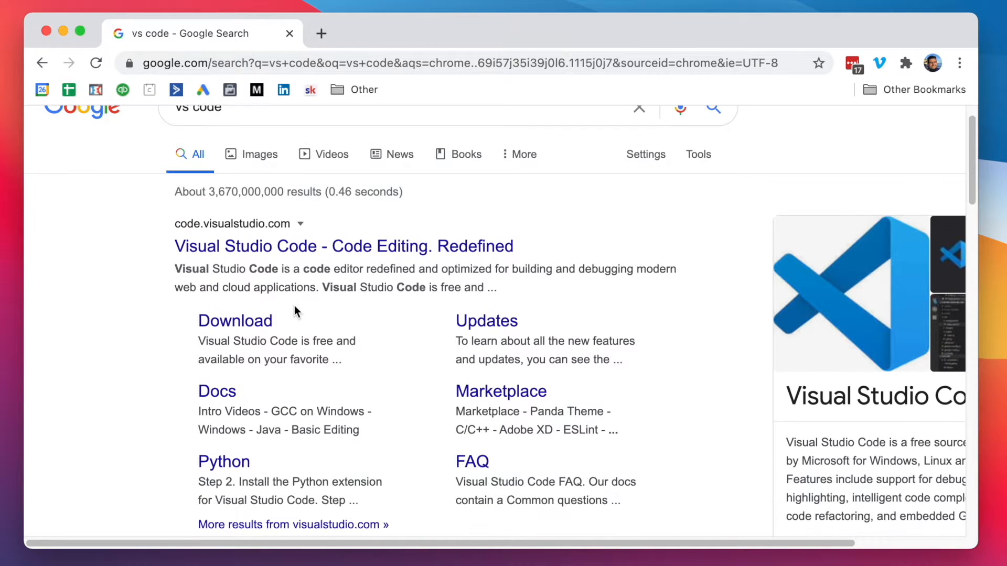
Go to the VS Code download page and start the Mac zip download
{"action": "left_click", "coordinate": [235, 320]}
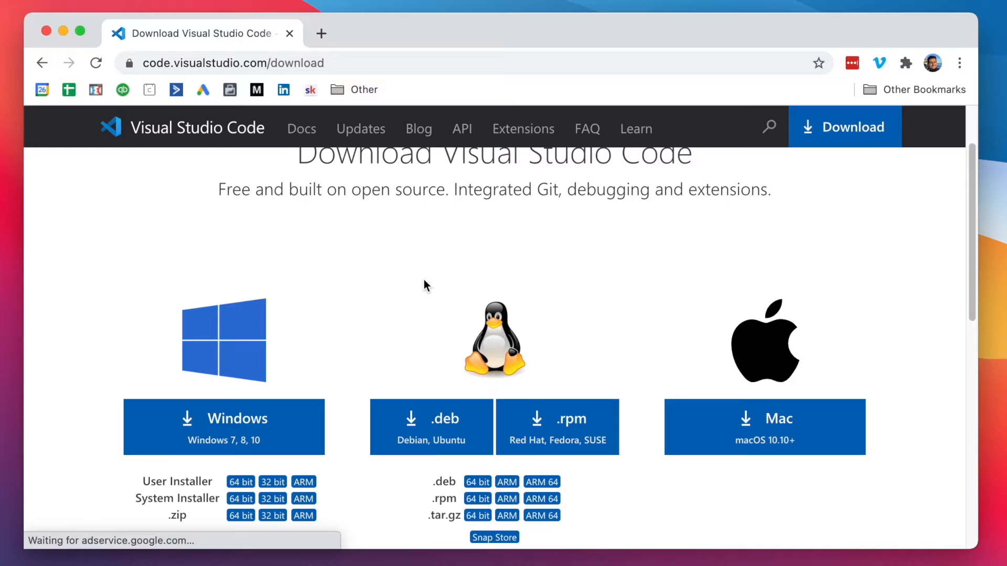
{"action": "left_click", "coordinate": [764, 293]}
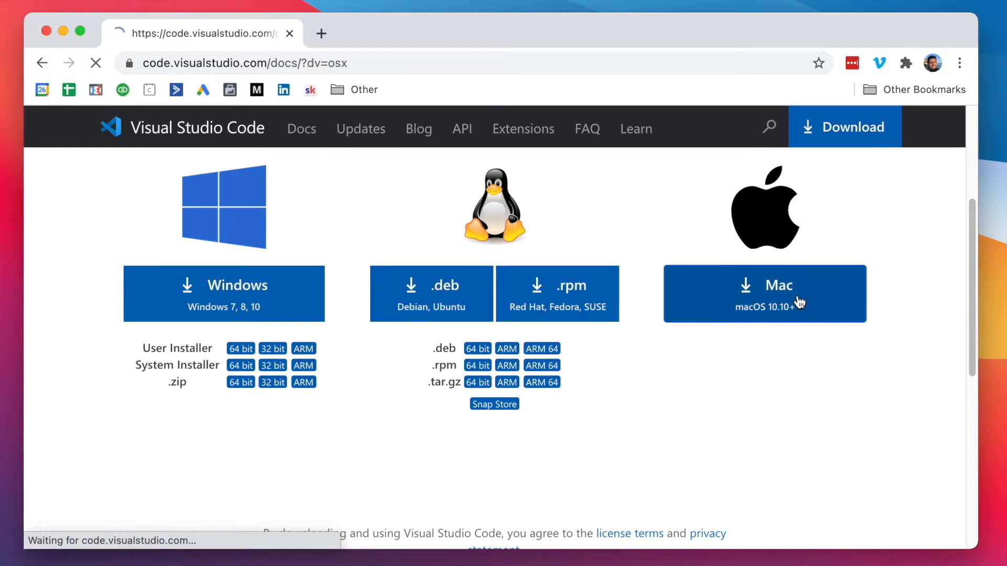
{"action": "left_click", "coordinate": [763, 294]}
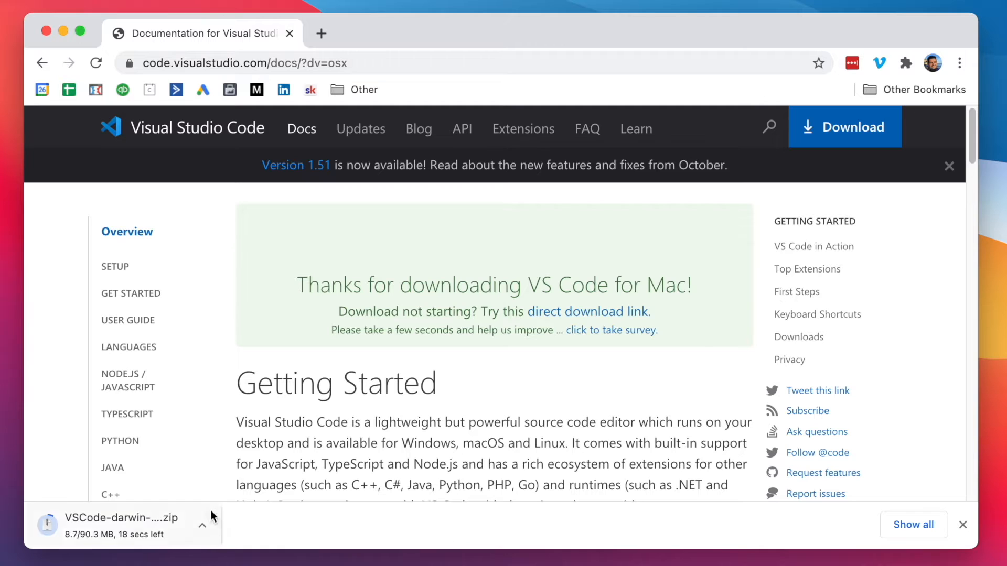
{"action": "mouse_move", "coordinate": [160, 546]}
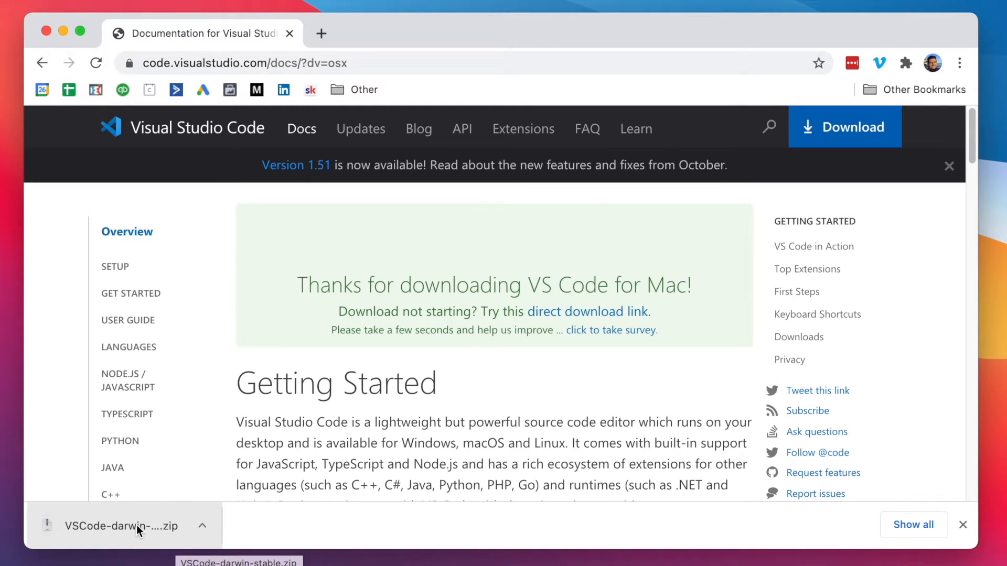
Unzip the VS Code download and move the app into Applications
{"action": "left_click", "coordinate": [120, 525]}
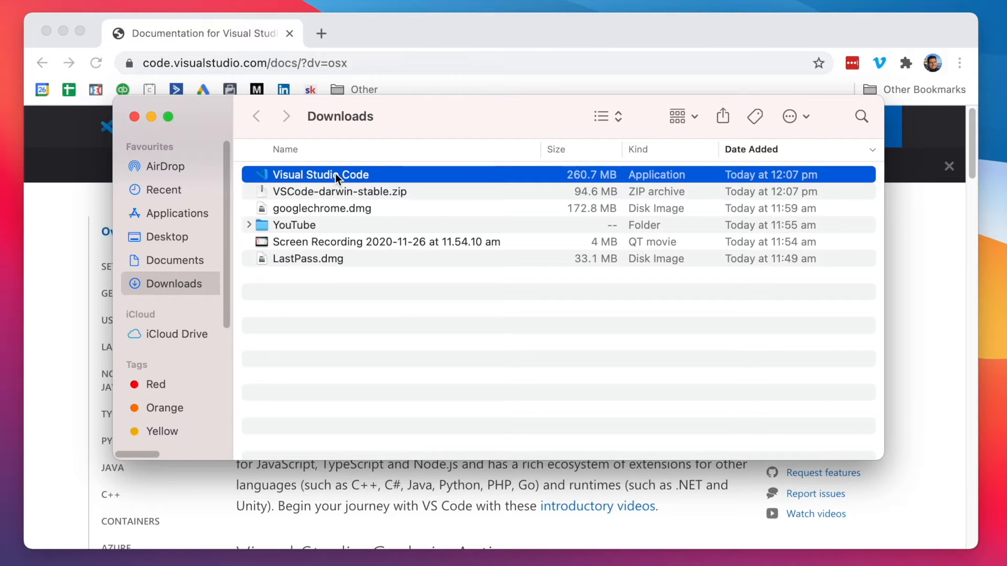
{"action": "mouse_move", "coordinate": [189, 222]}
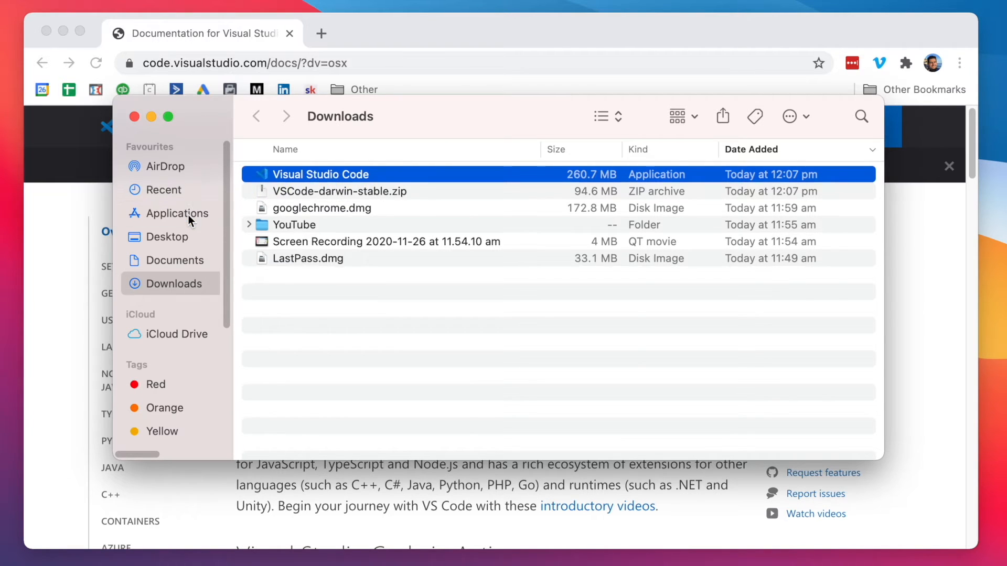
{"action": "left_click", "coordinate": [178, 212]}
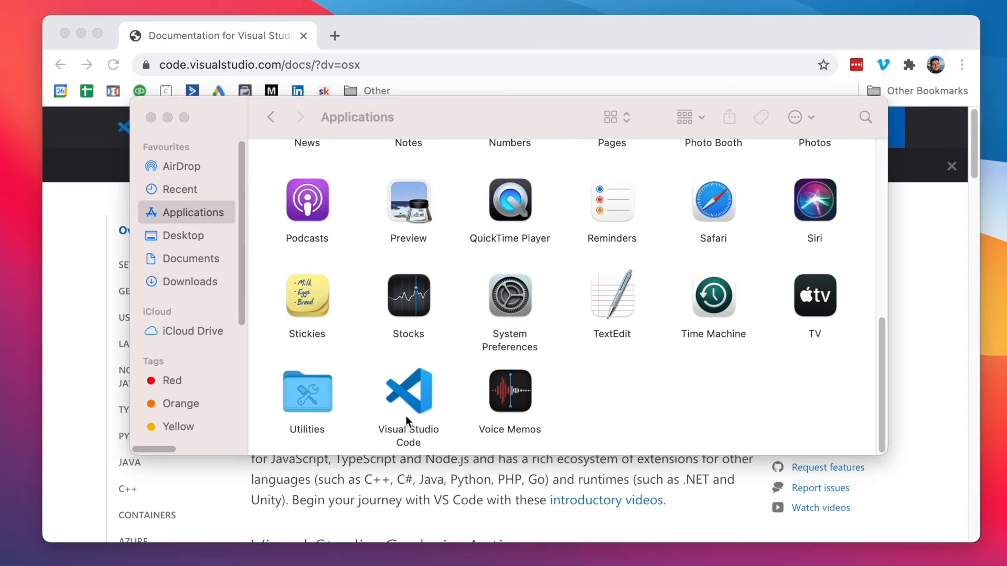
{"action": "left_click", "coordinate": [408, 392]}
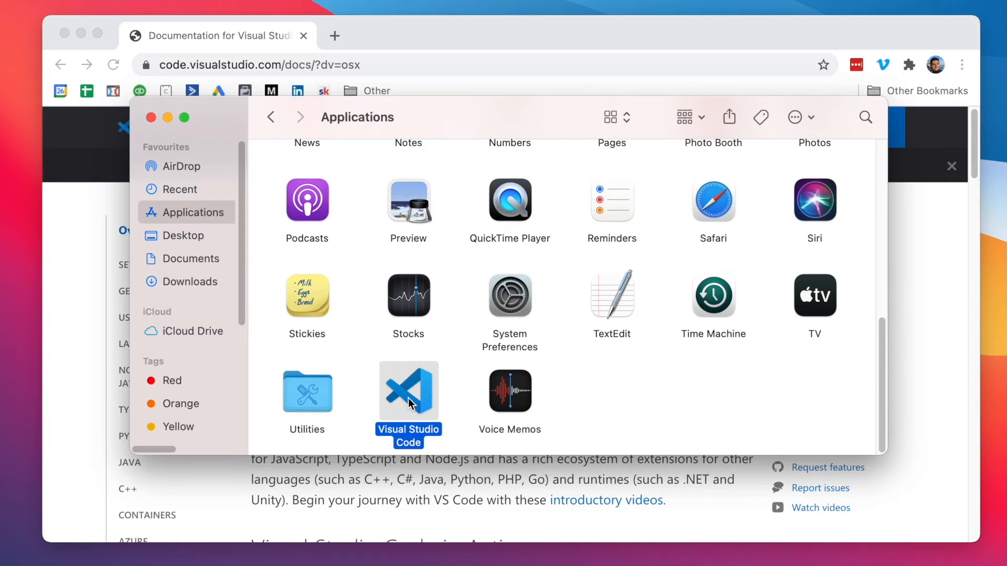
{"action": "mouse_move", "coordinate": [528, 258]}
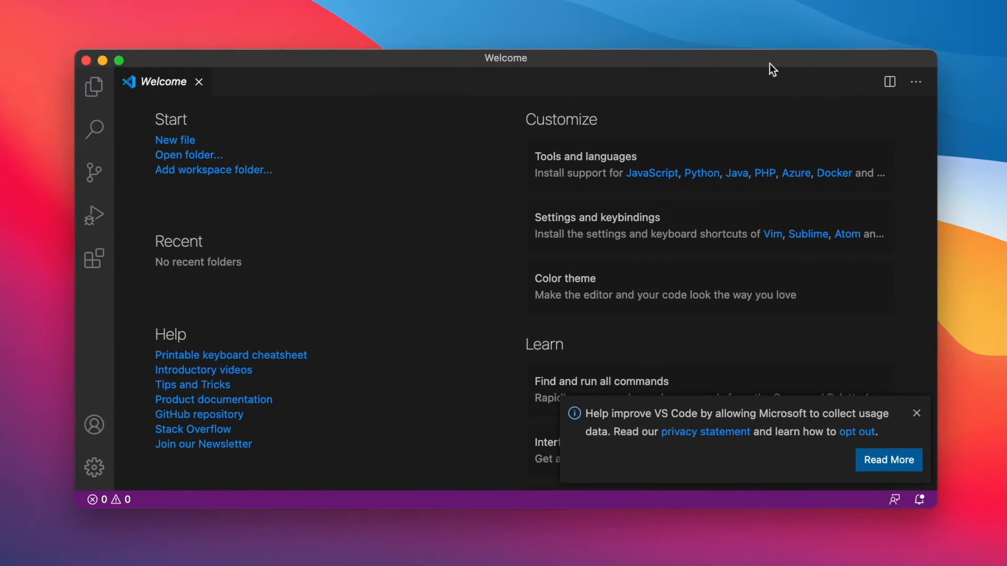
Browse the Extensions view, then create a new untitled file from the Welcome page
{"action": "left_click", "coordinate": [94, 258]}
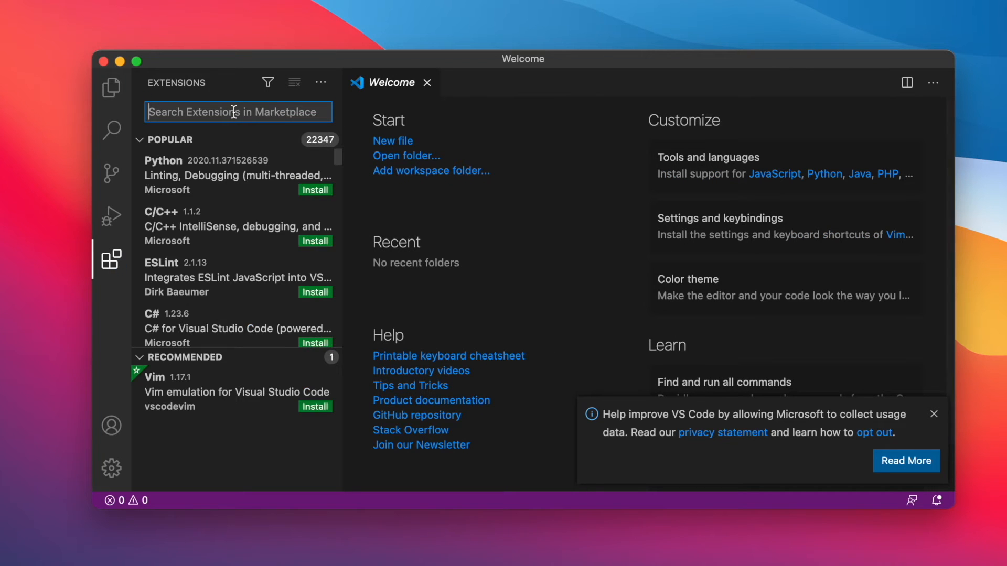
{"action": "mouse_move", "coordinate": [235, 197]}
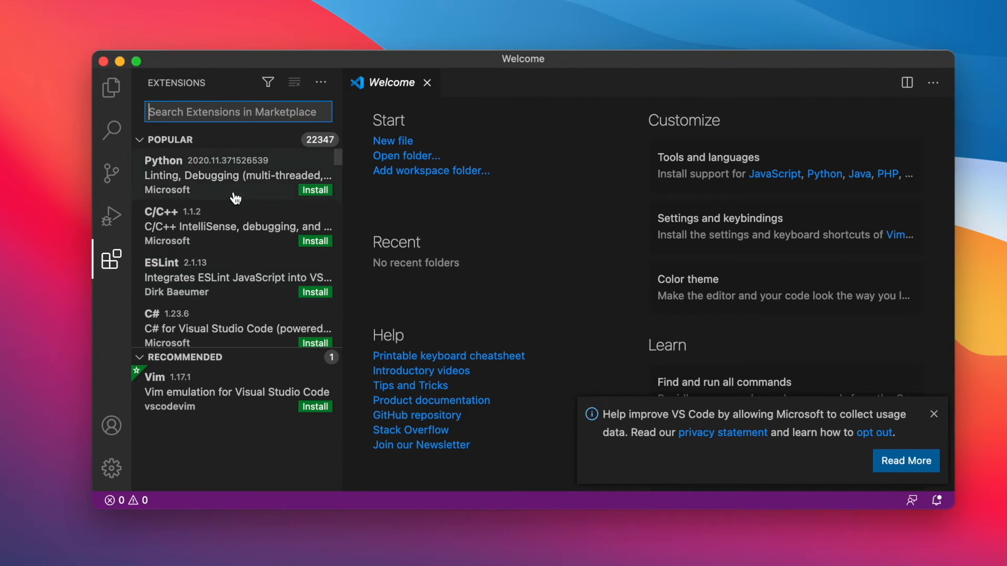
{"action": "left_click", "coordinate": [111, 88]}
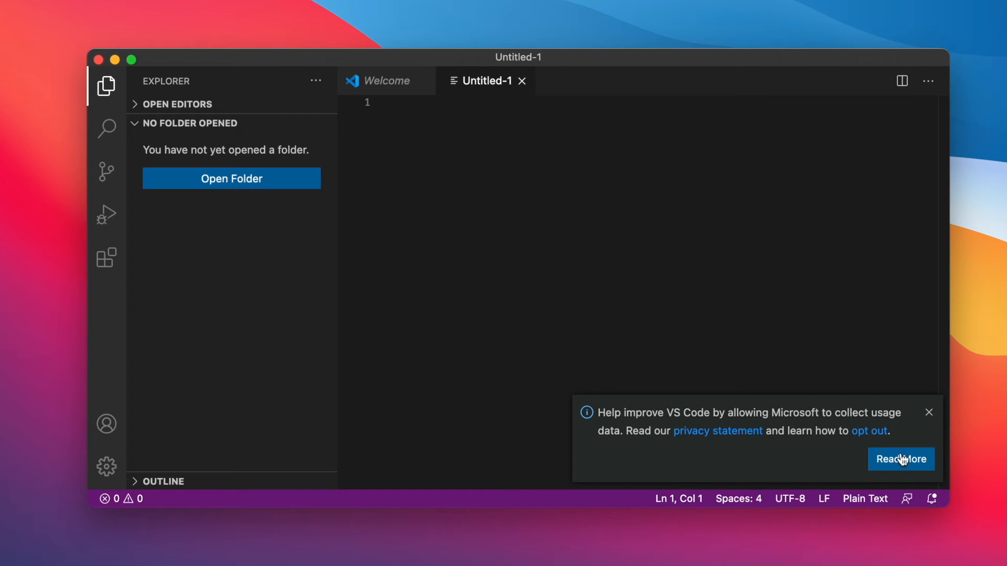
Dismiss the usage-data notice, keep Plain Text mode, and focus the empty editor
{"action": "left_click", "coordinate": [864, 499]}
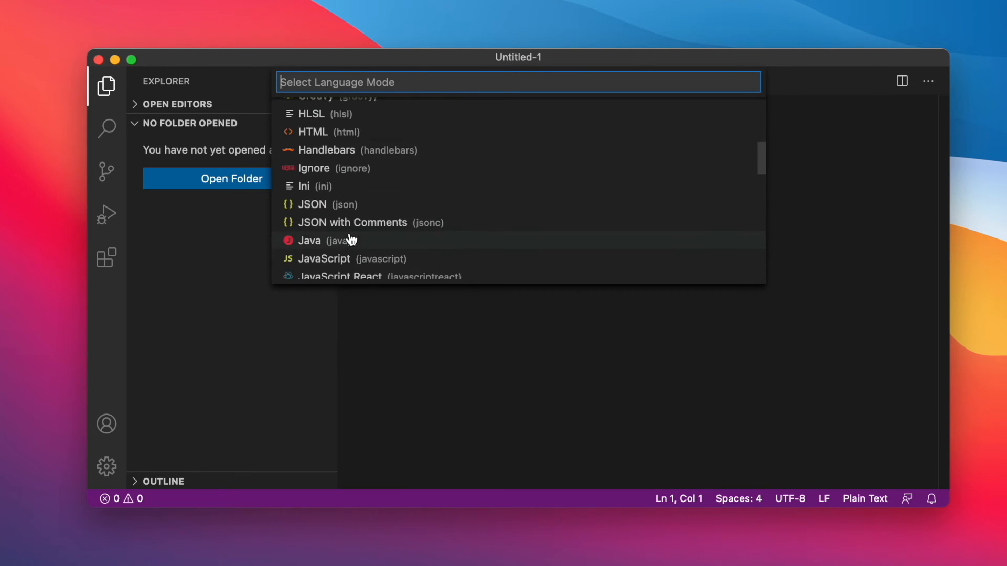
{"action": "key", "text": "Escape"}
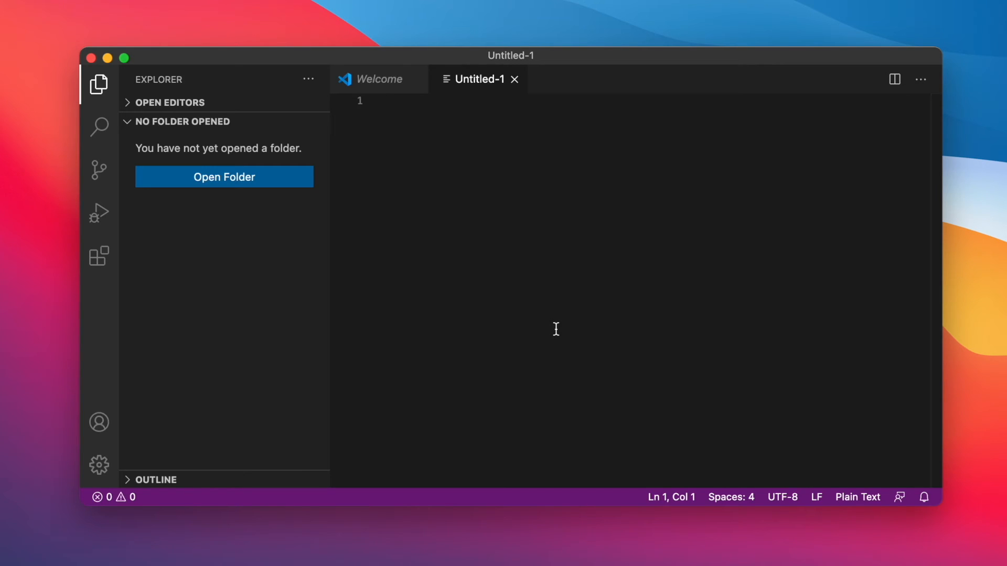
{"action": "left_click", "coordinate": [386, 101]}
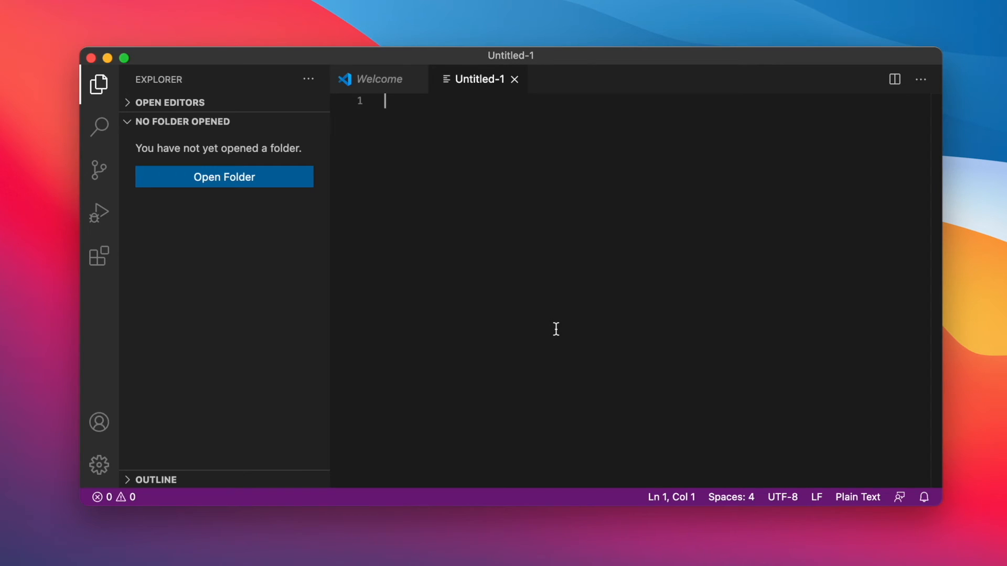